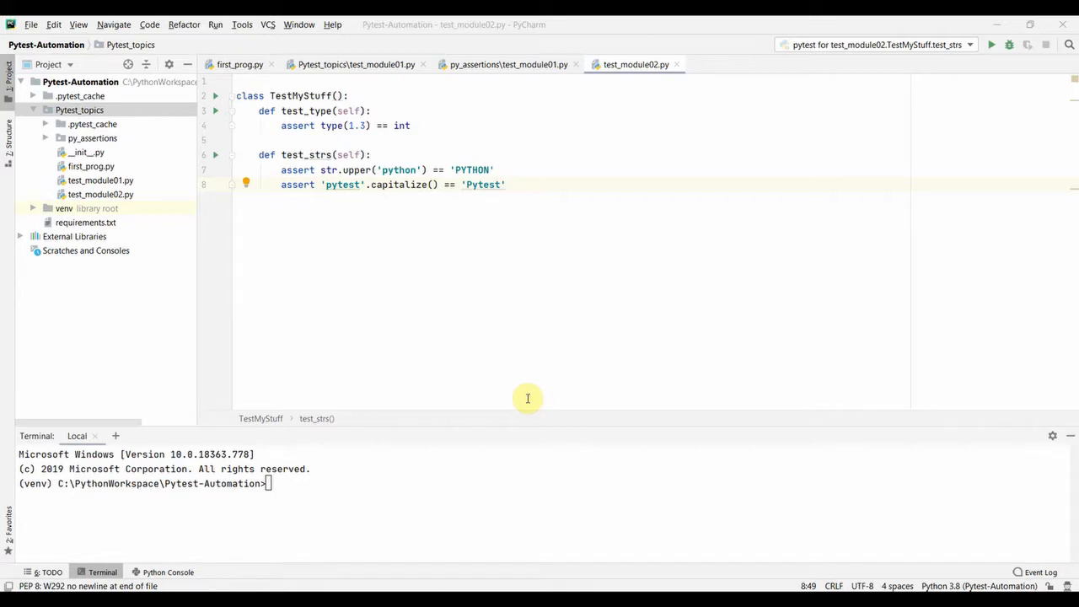
mouse_move(368, 226)
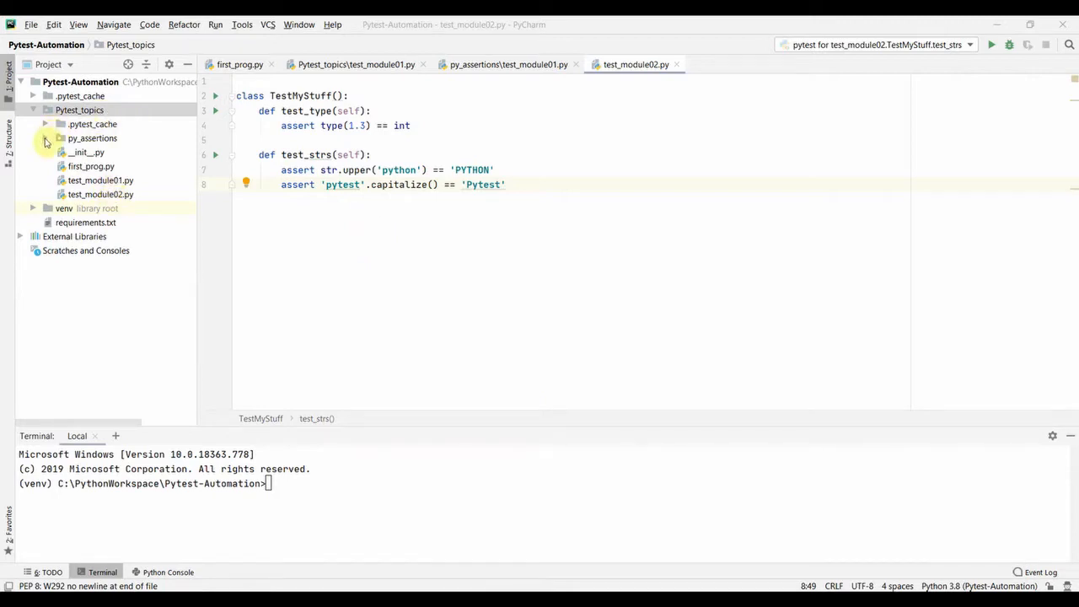
- Reveal the Pytest_topics project folder in File Explorer and start a command prompt there
click(45, 138)
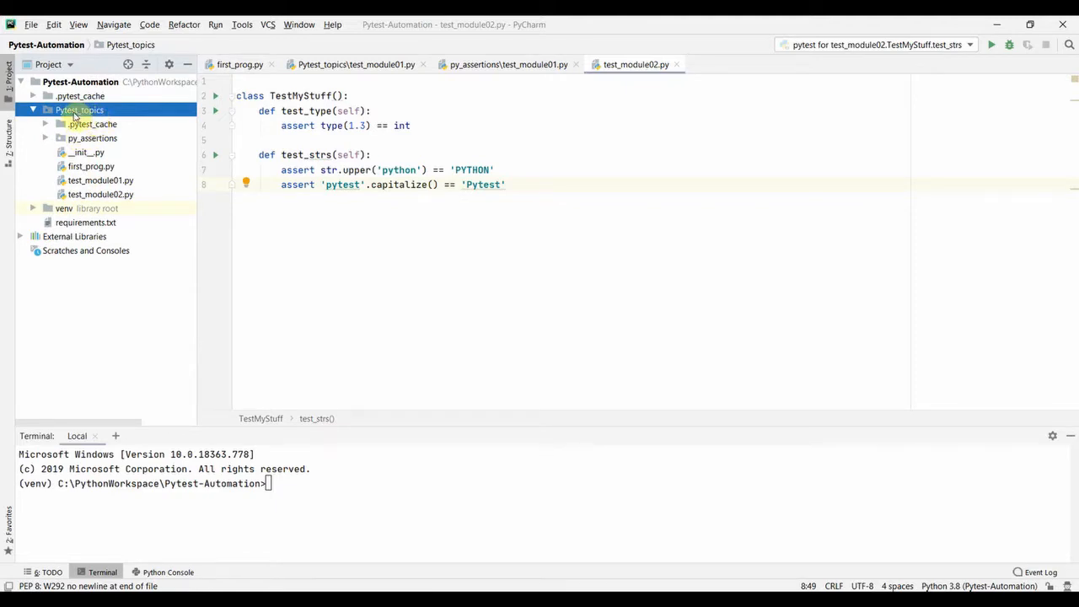
right_click(79, 110)
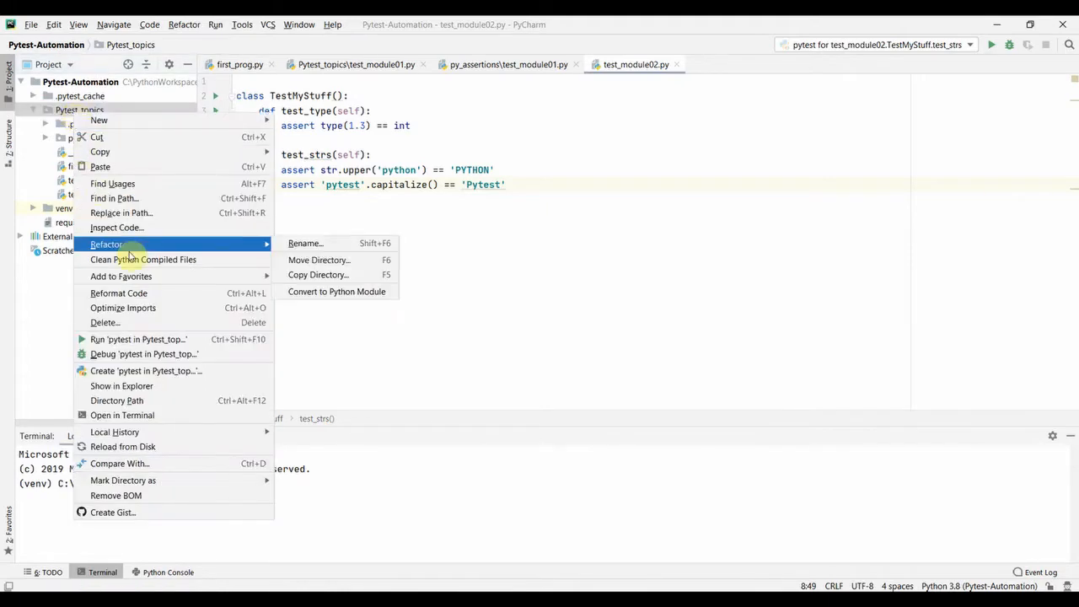
mouse_move(121, 386)
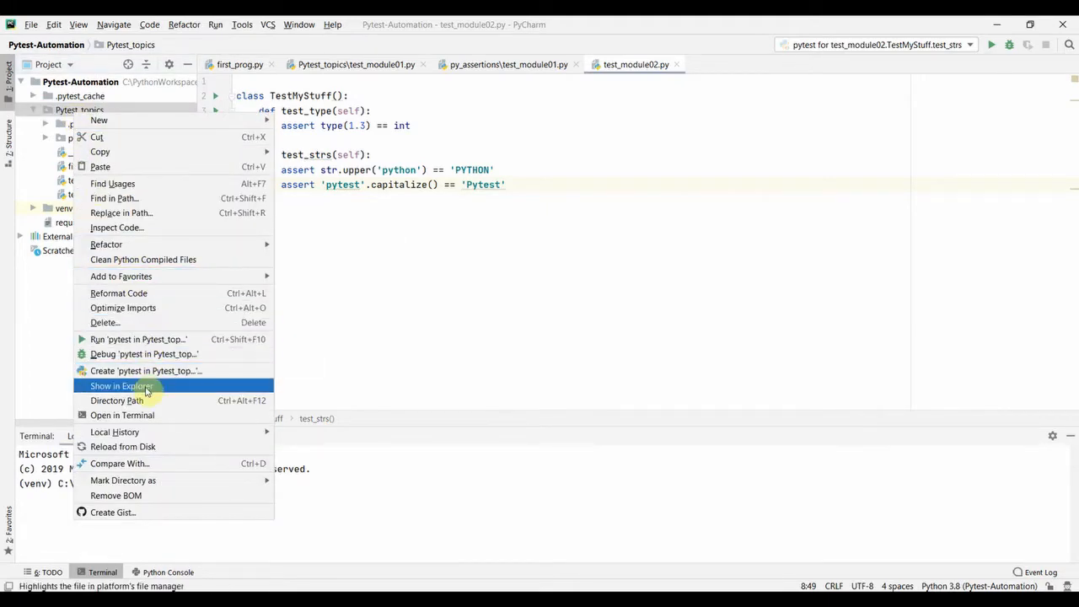
click(121, 386)
text(c)
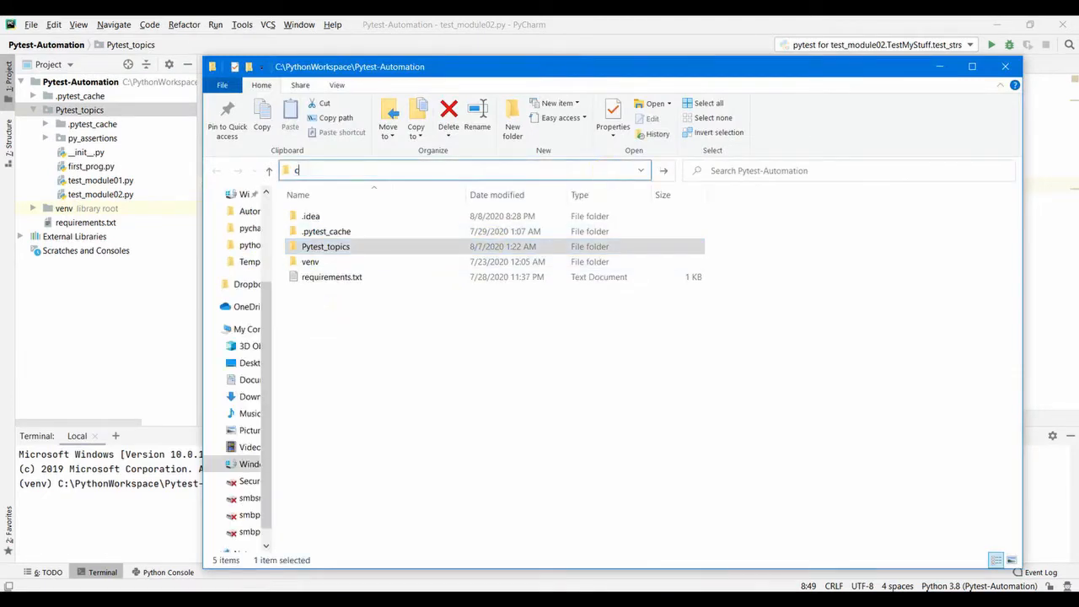
text(md)
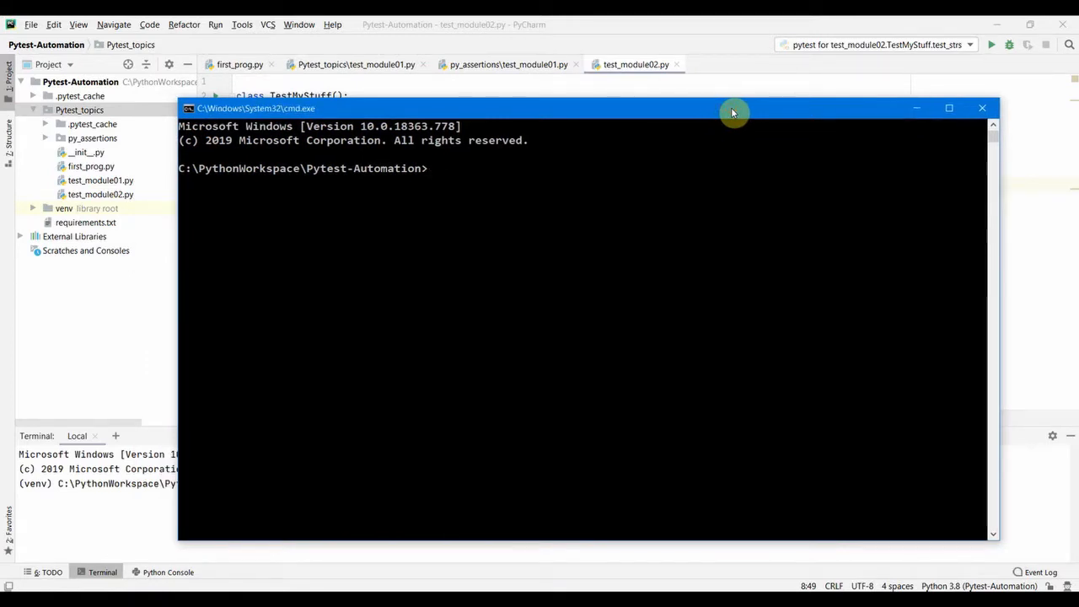
- Run venv\Scripts\activate, confirm Python 3.8.4, and begin a pytest command
text(venv\)
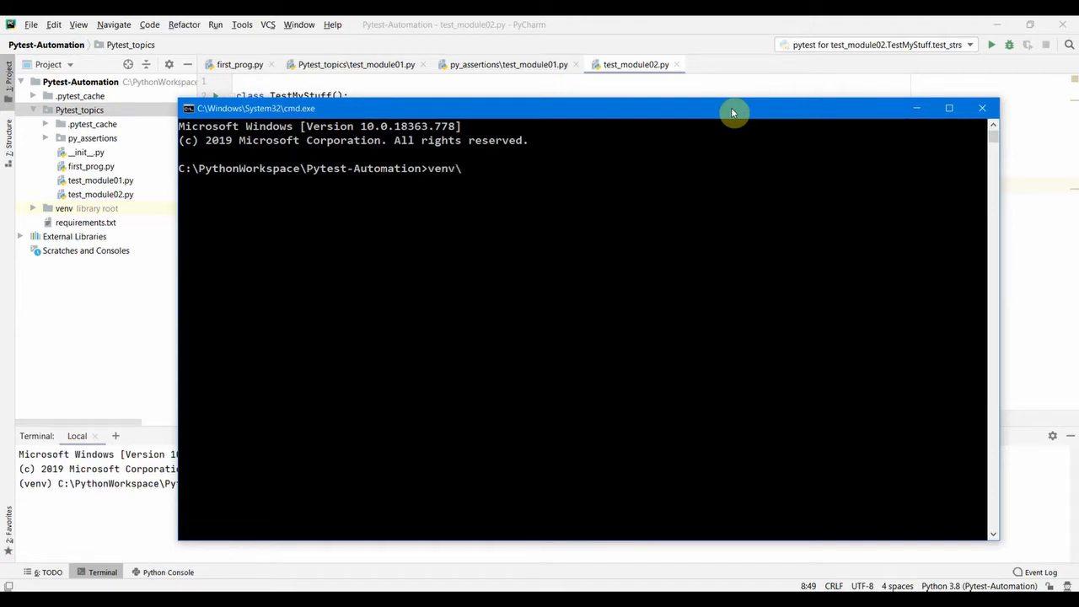
text(Scripts\activate)
text(python -V)
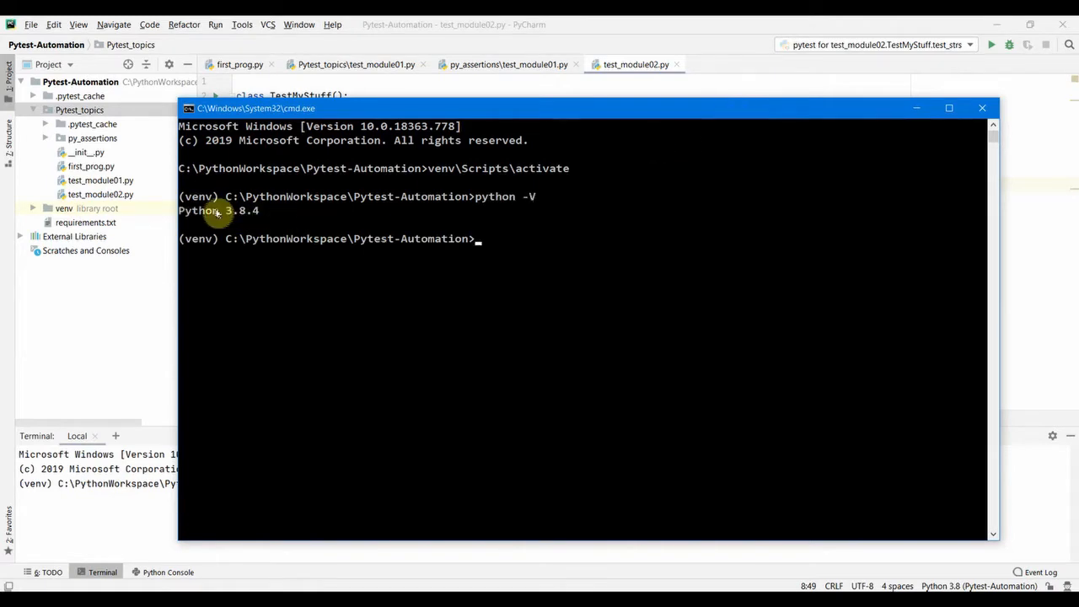
mouse_move(469, 124)
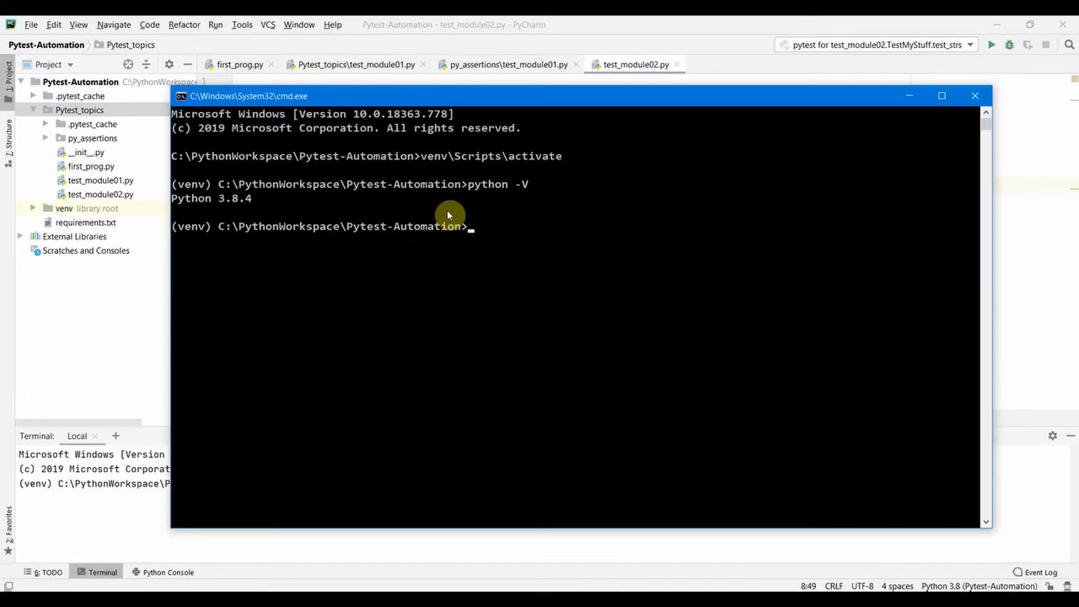
mouse_move(435, 136)
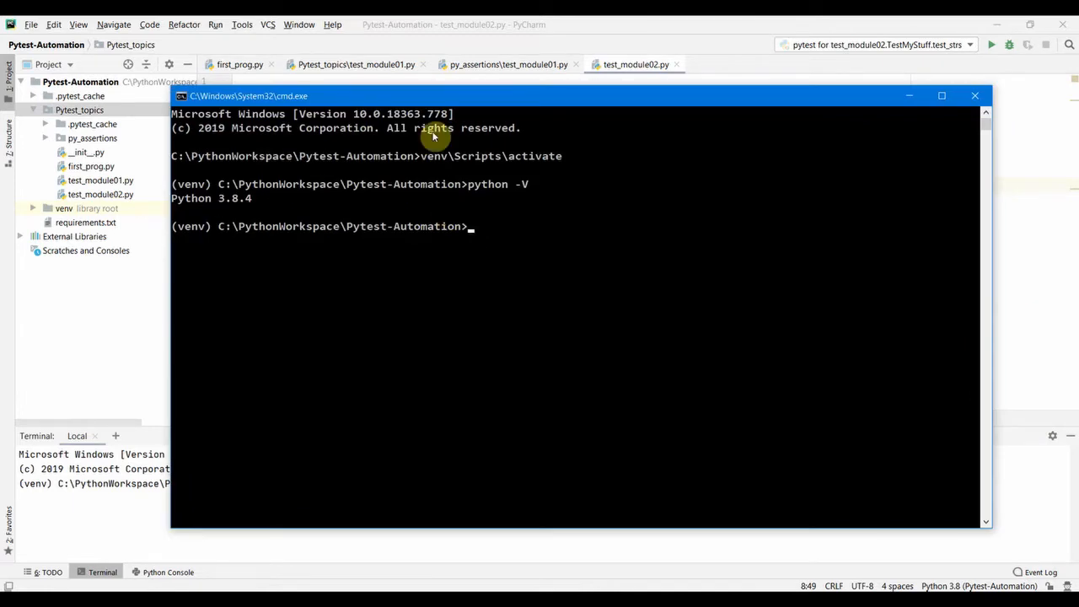
text(pytest)
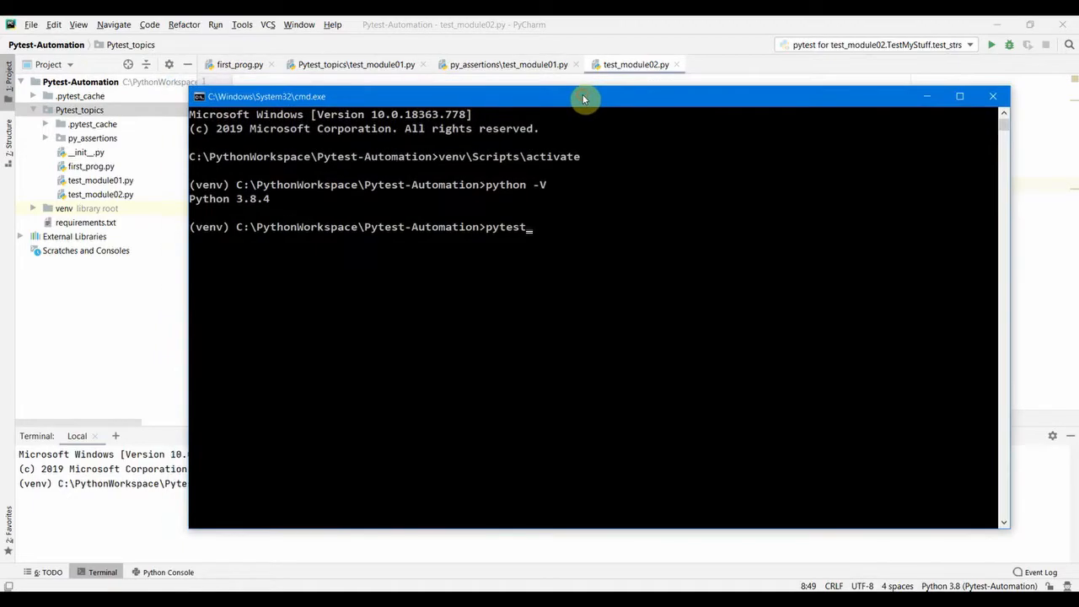
- Run pytest on the whole project (3 failed, 7 passed) and review both test_module01 files
key(enter)
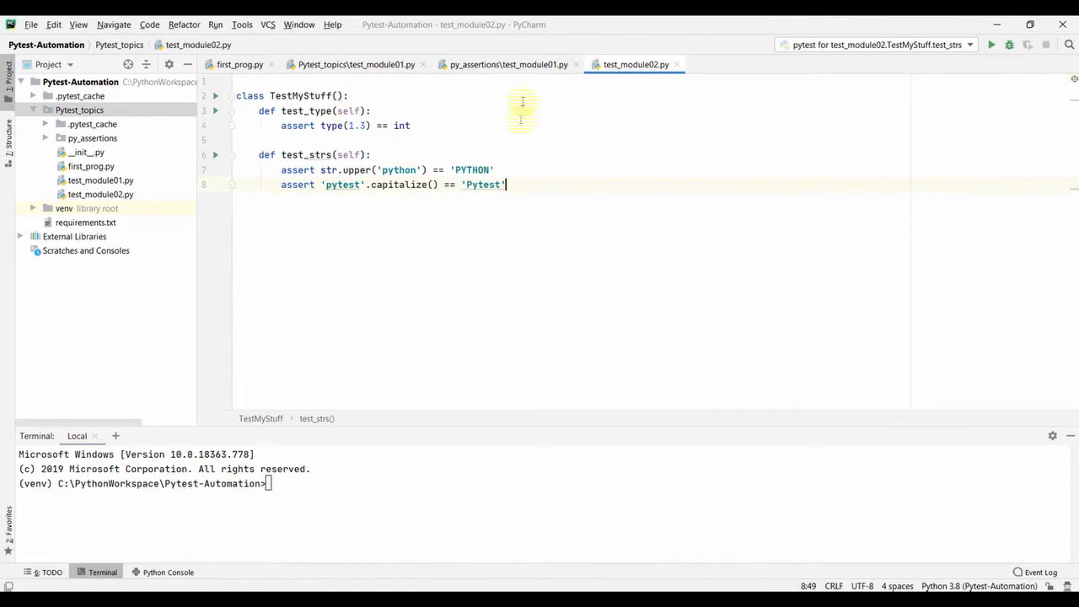
click(508, 64)
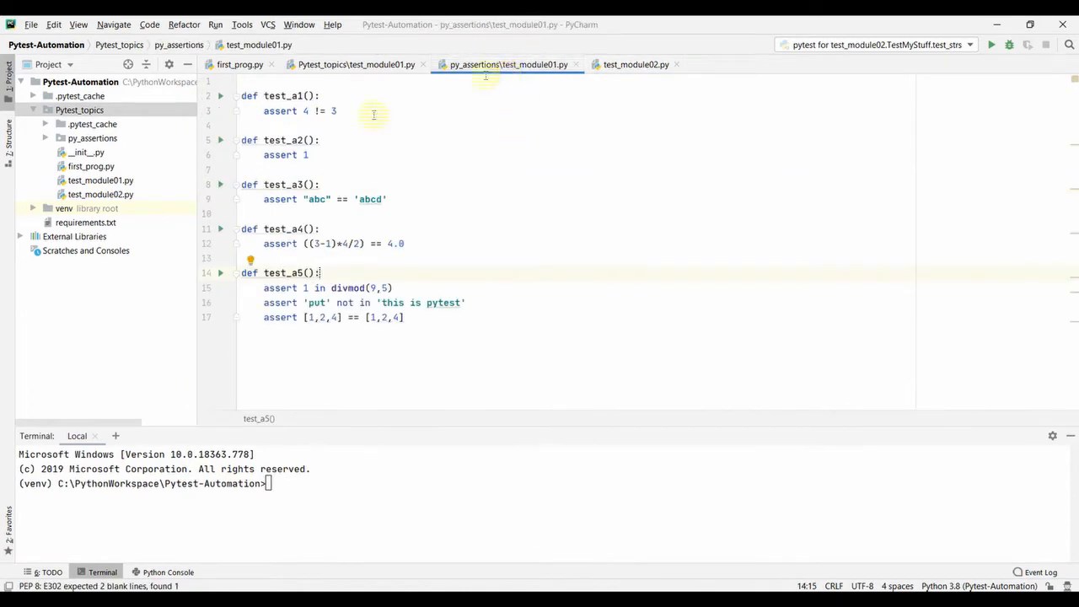
click(355, 64)
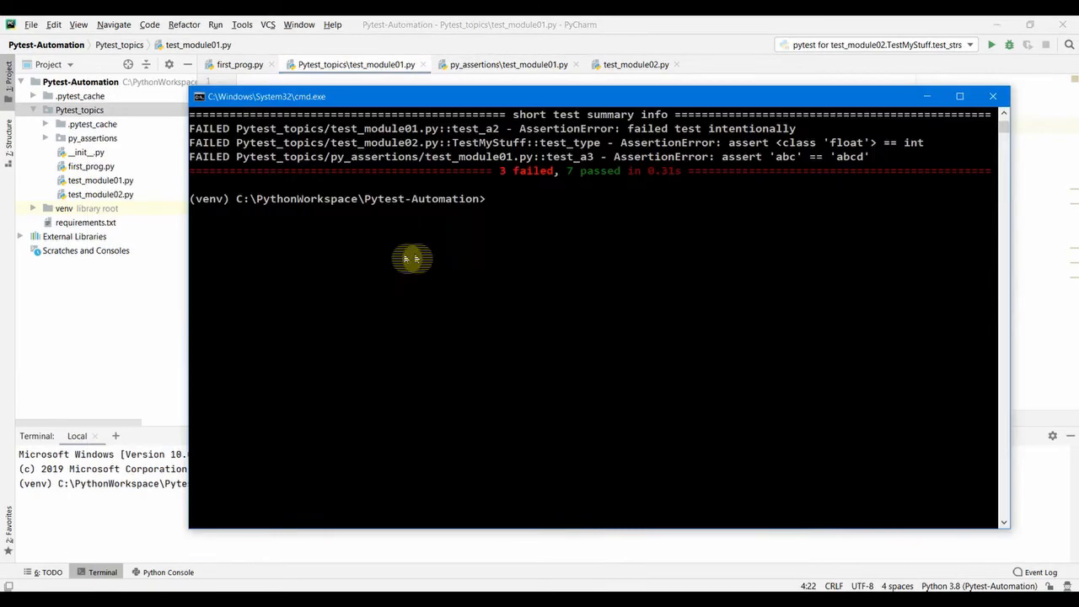
mouse_move(514, 179)
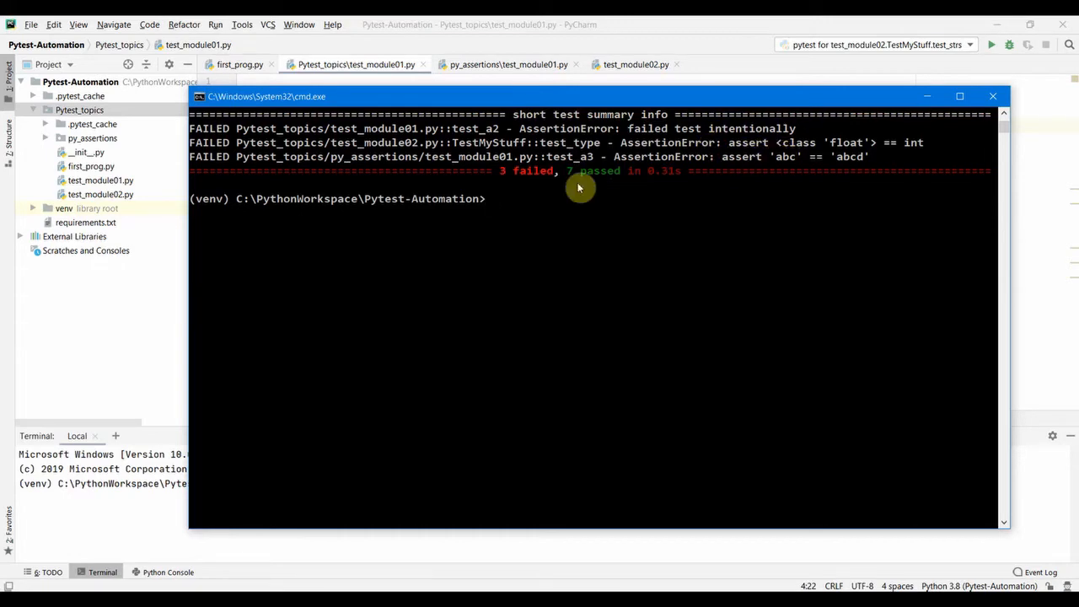
mouse_move(624, 105)
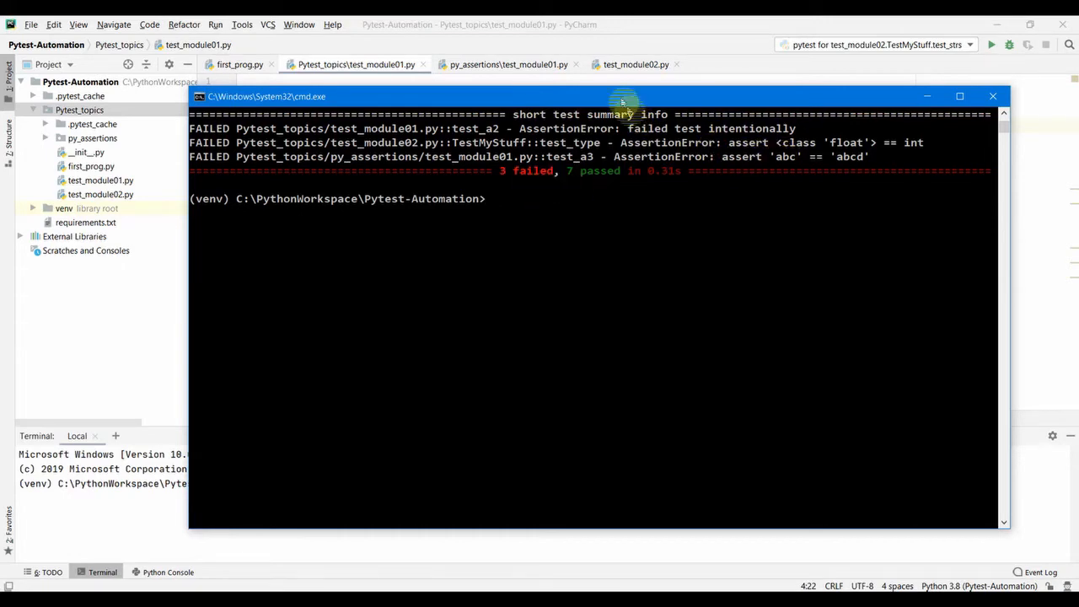
- Rerun all project tests with pytest -v, listing each of the 10 results
text(pytest)
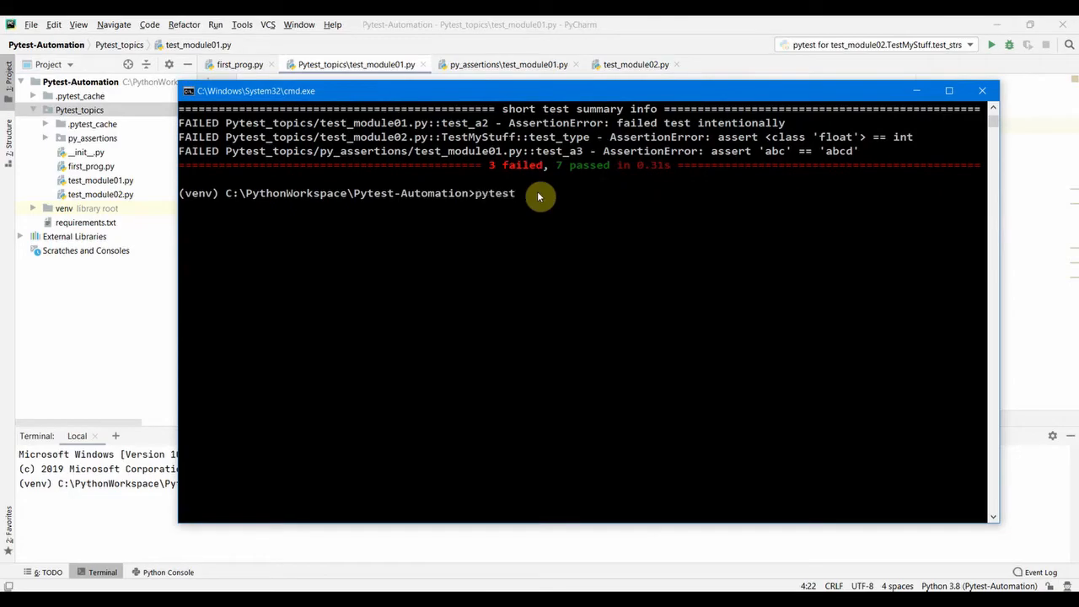
text(-v)
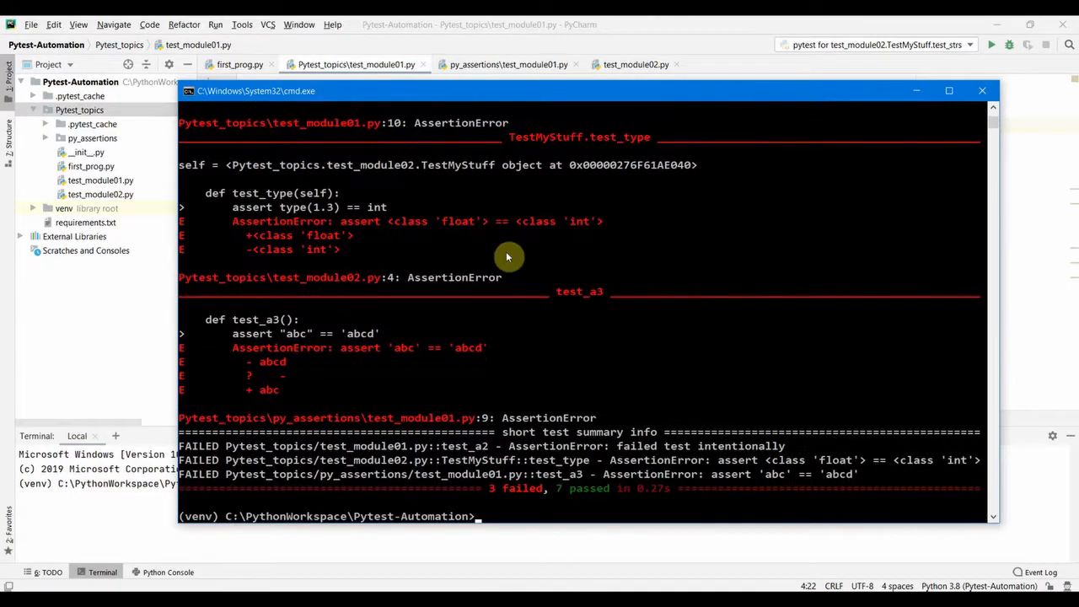
text(pytest -v)
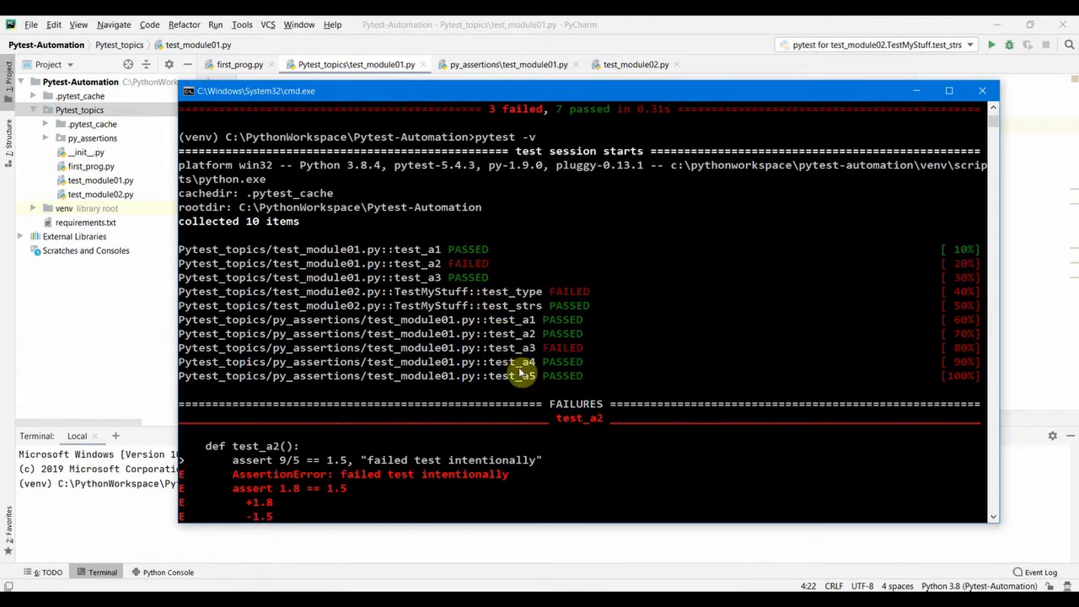
mouse_move(566, 99)
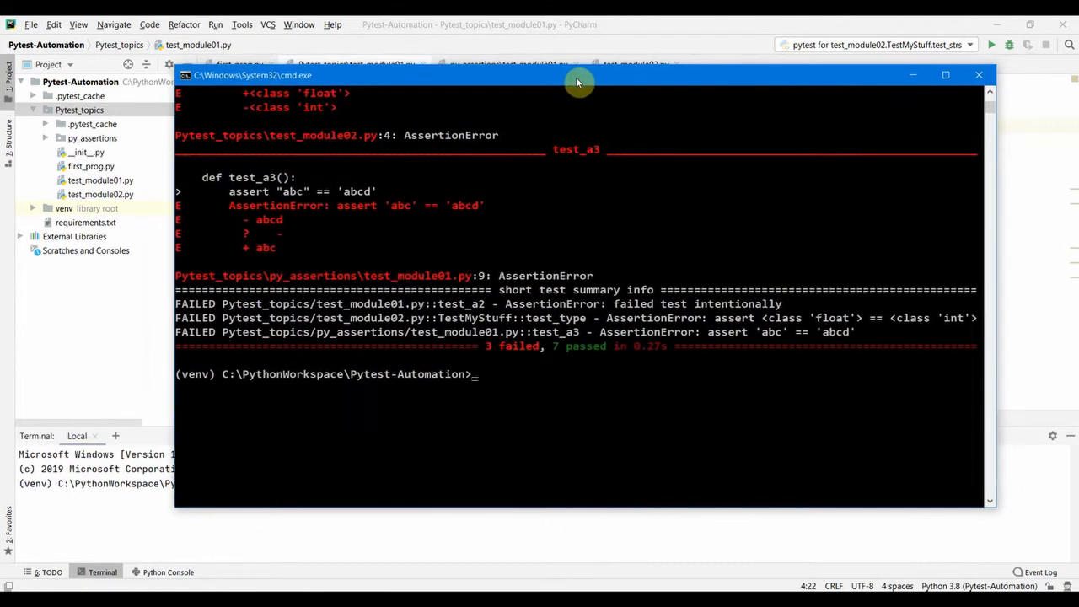
- Run pytest -v Pytest_topics\test_module01.py, getting 1 failed and 2 passed
text(pytest -v)
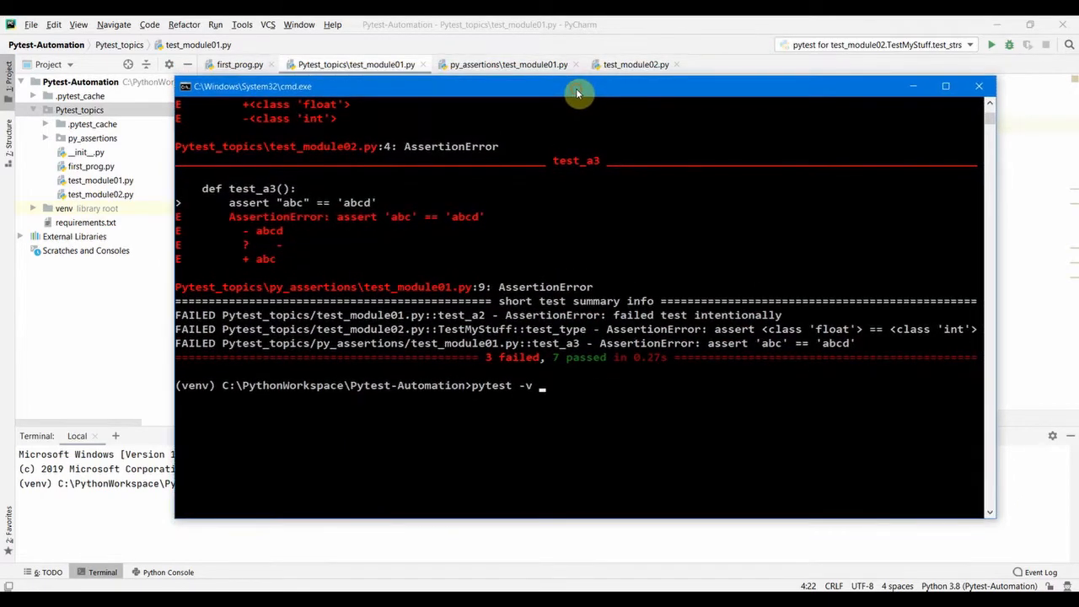
text(Pytest_topics)
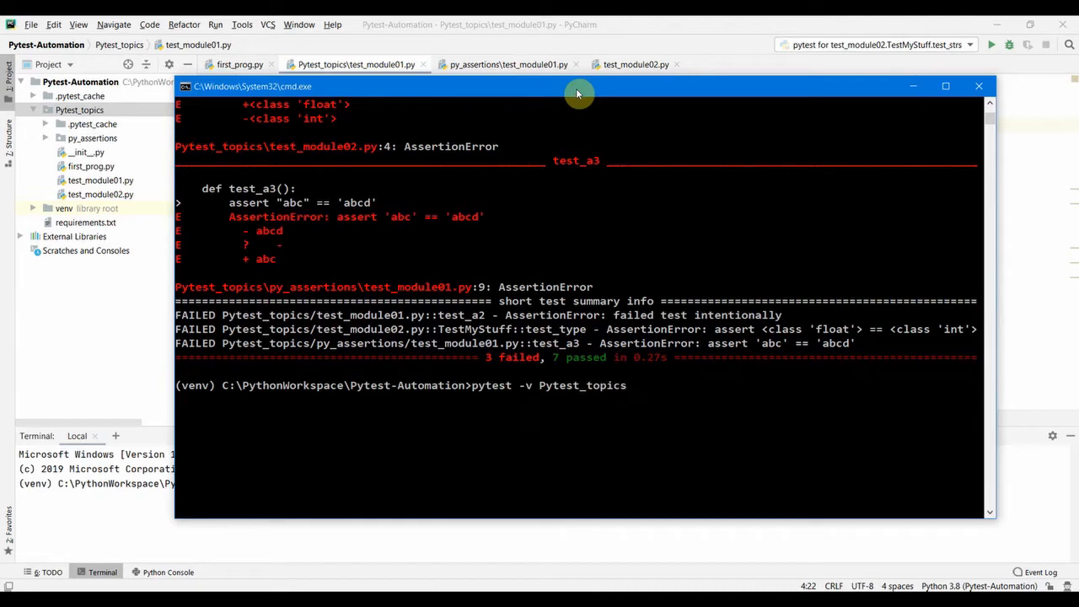
text(\)
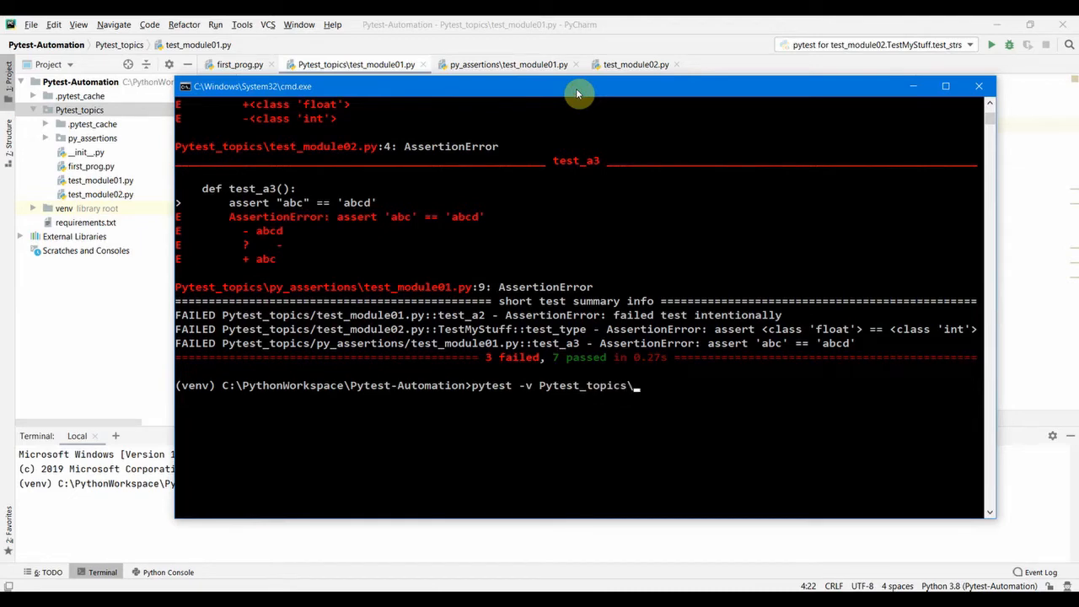
text(test_module01.py)
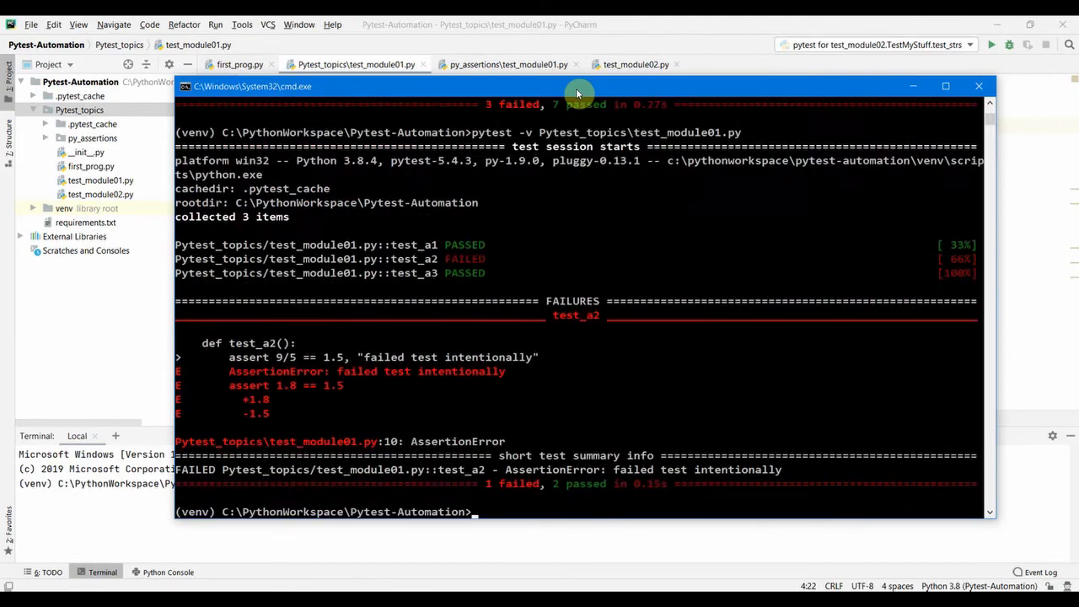
mouse_move(522, 294)
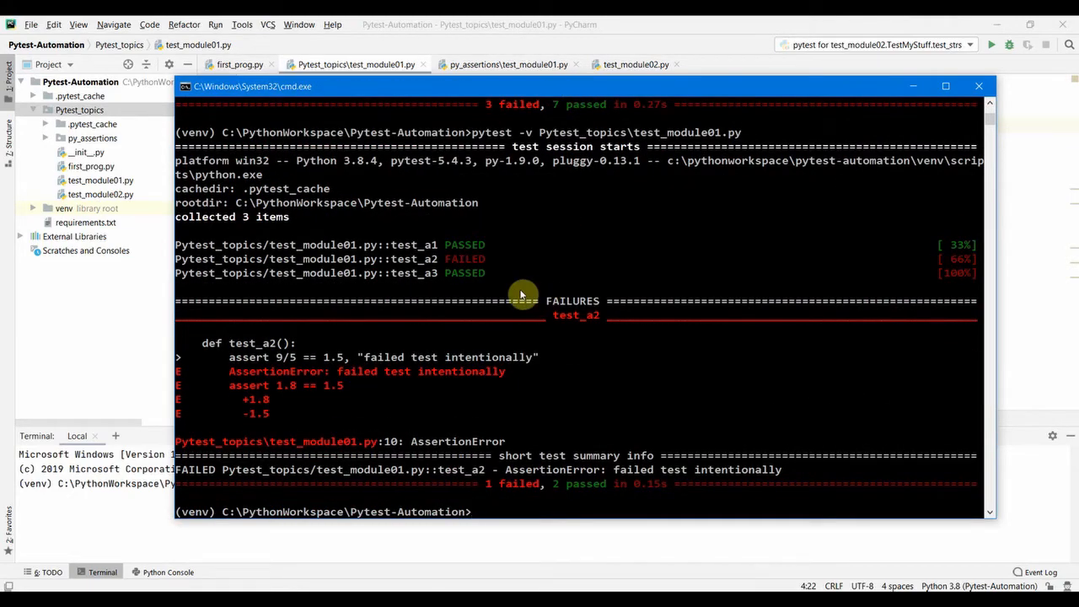
text(pytest -v Pytest_topics\test_module01.py)
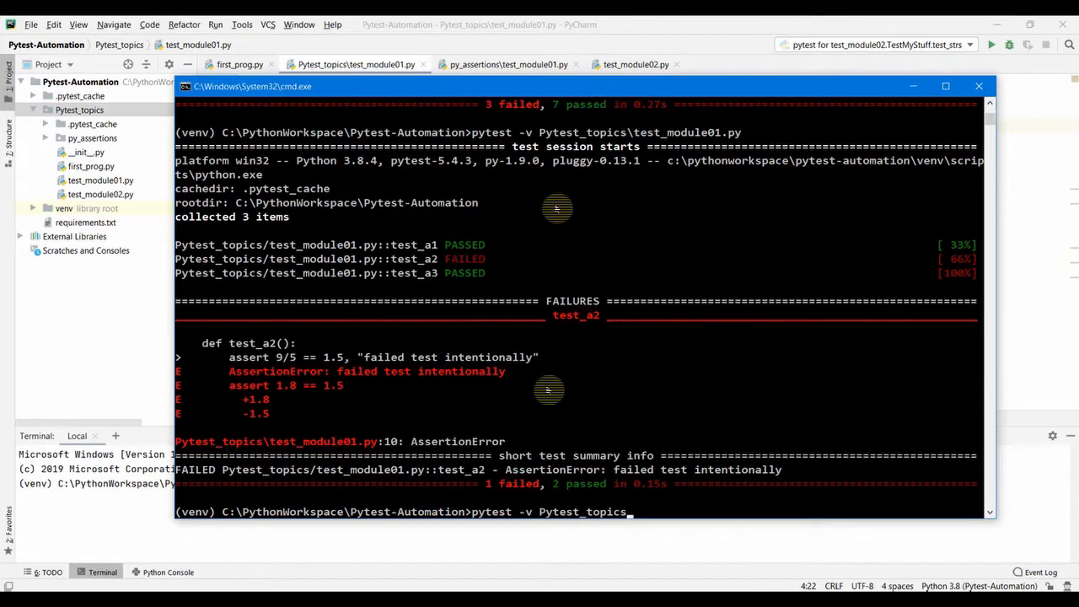
mouse_move(584, 517)
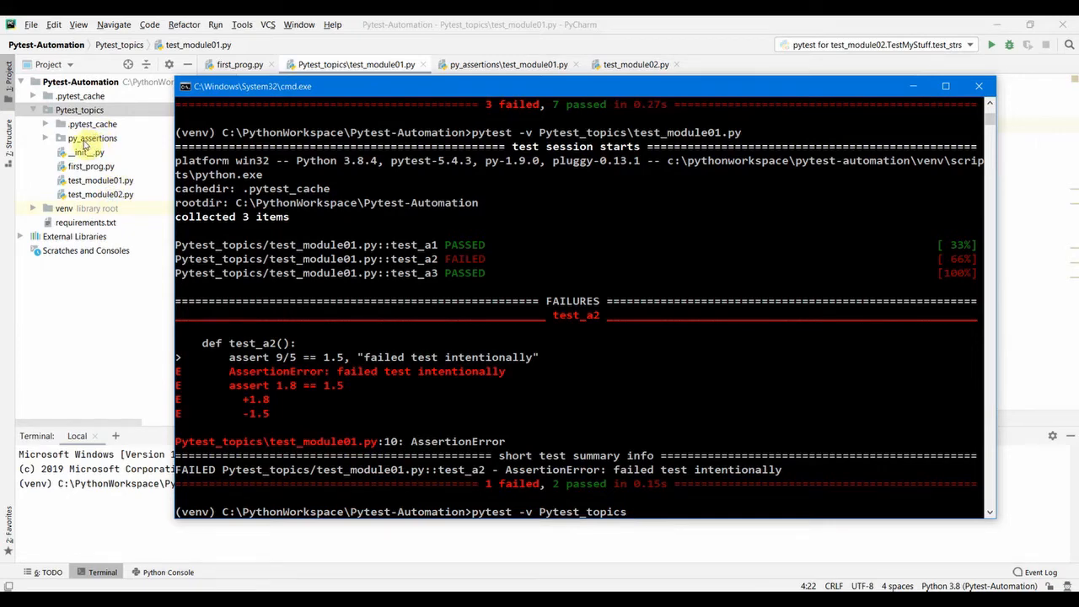
- Expand py_assertions in the Project tree and run its 5 tests verbosely (1 failed, 4 passed)
click(79, 109)
text(\py_assertions)
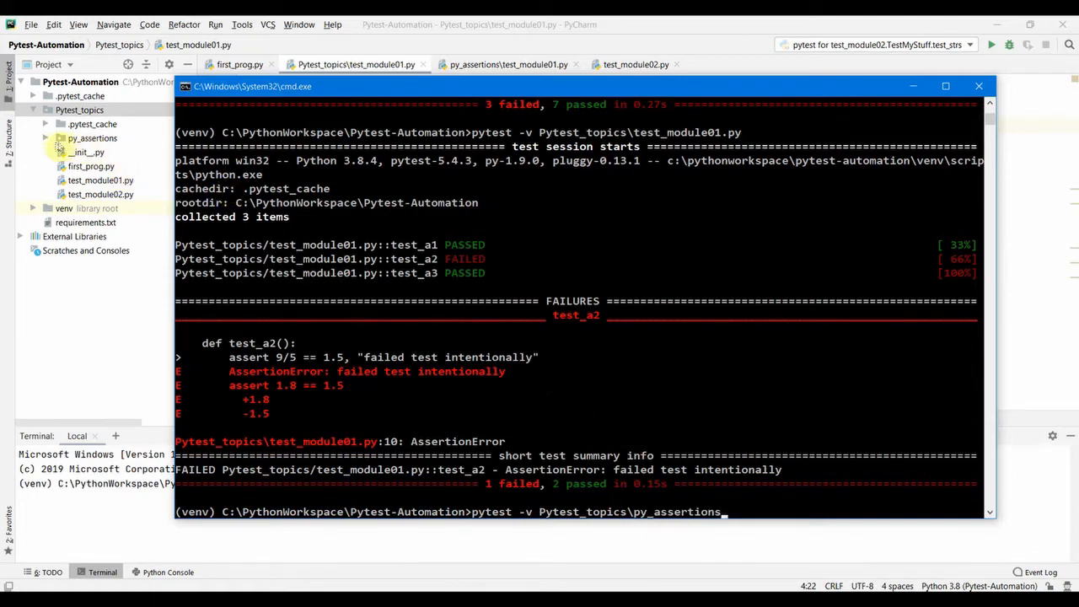
click(59, 137)
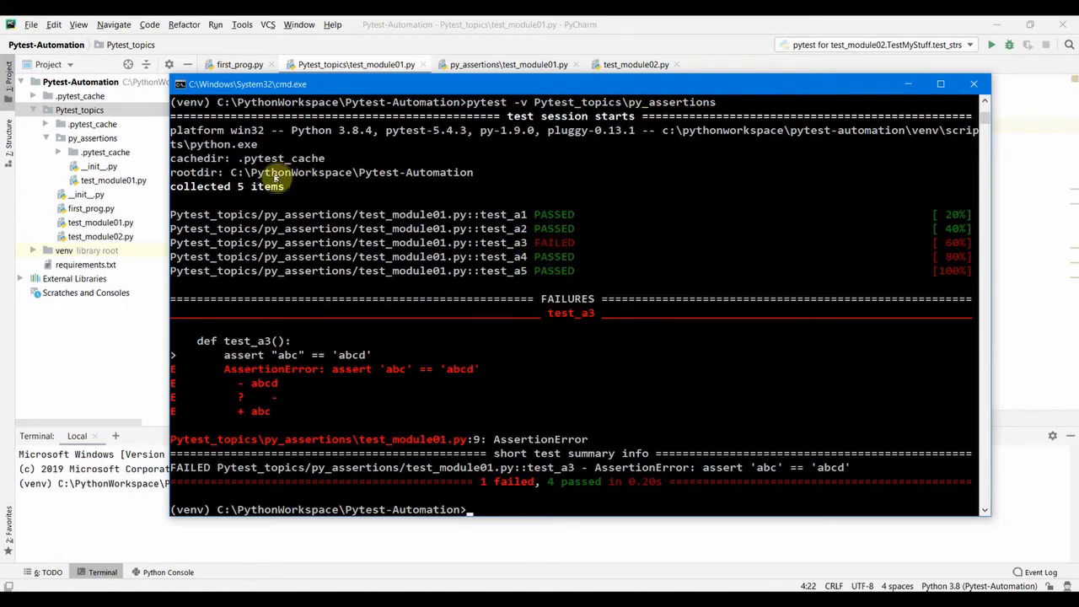
mouse_move(325, 228)
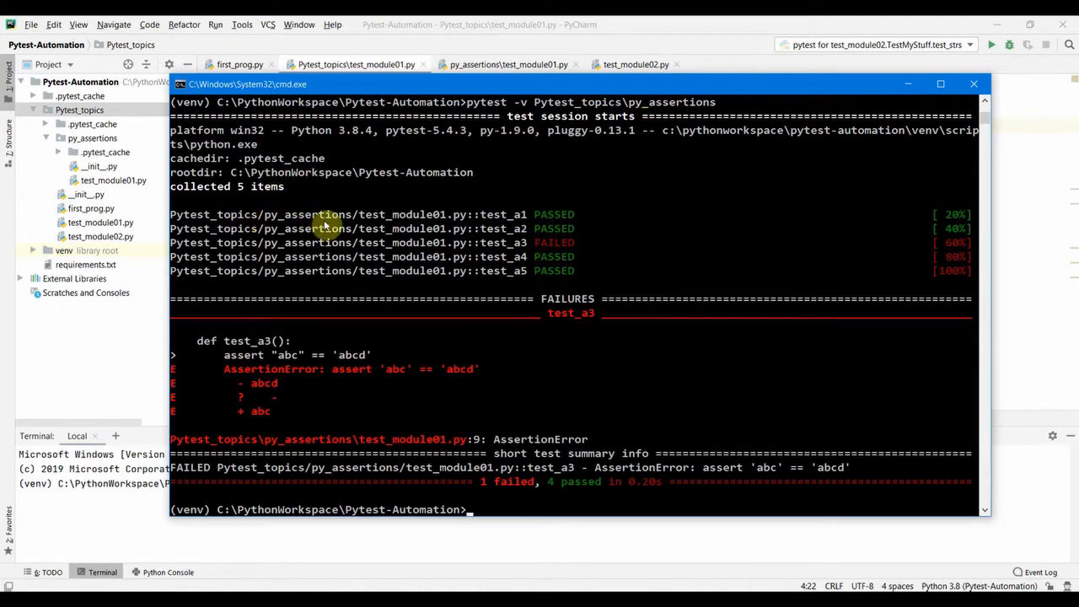
mouse_move(403, 282)
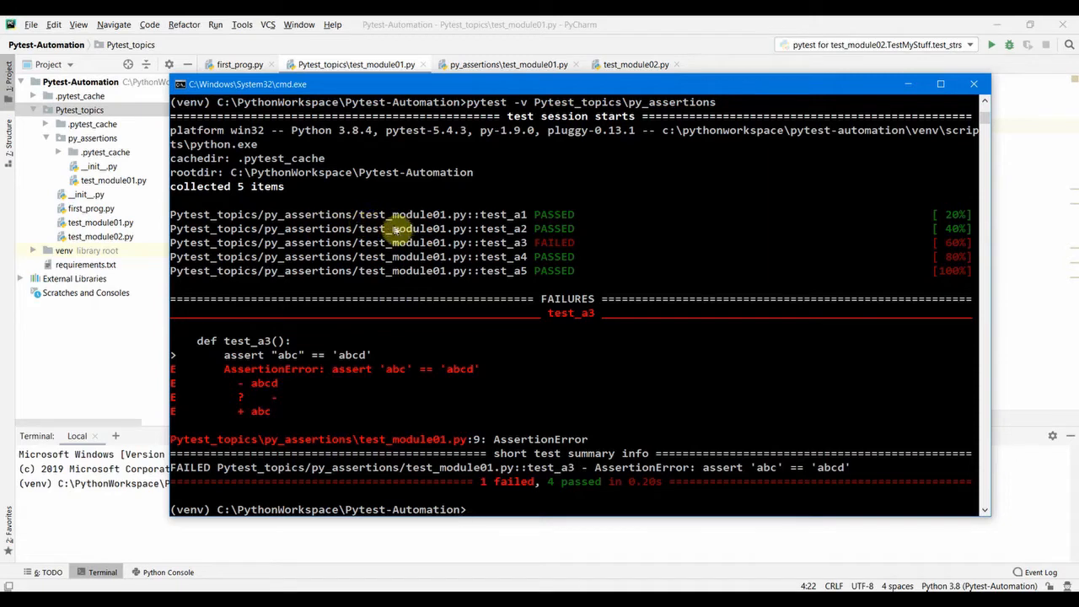
mouse_move(451, 274)
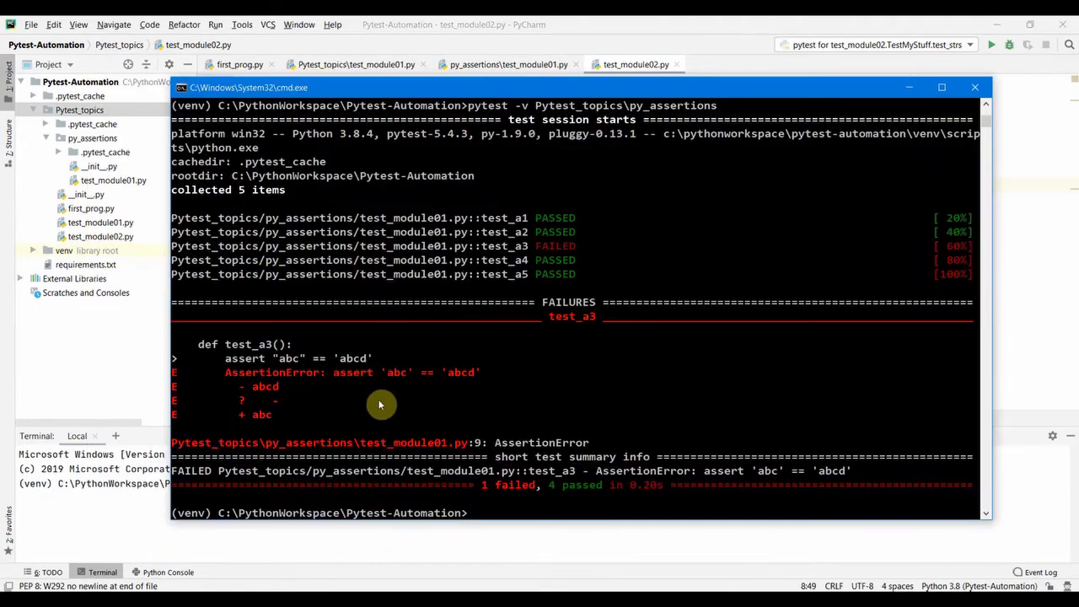
- Run pytest -v Pytest_topics\test_module02.py::TestMyStuff: test_type fails, test_strs passes
text(pytest -v Pytest_topics\py)
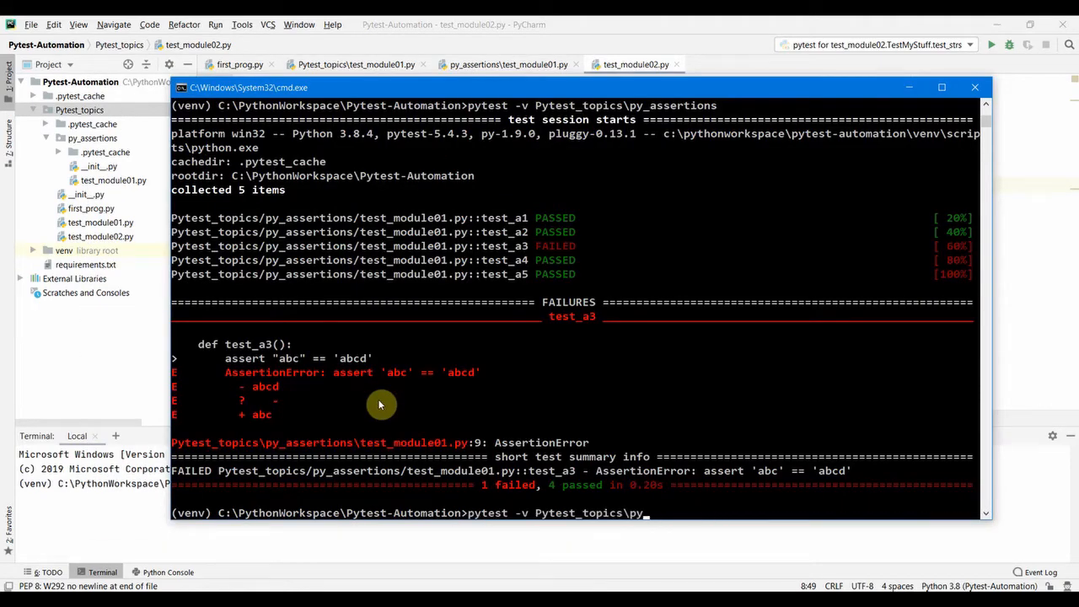
text(test)
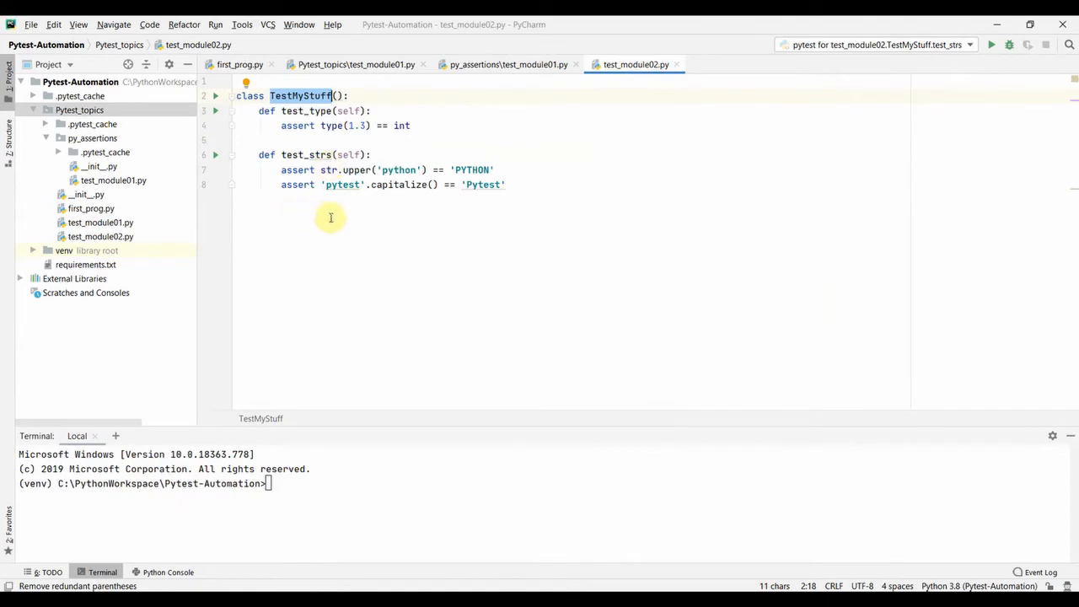
mouse_move(324, 234)
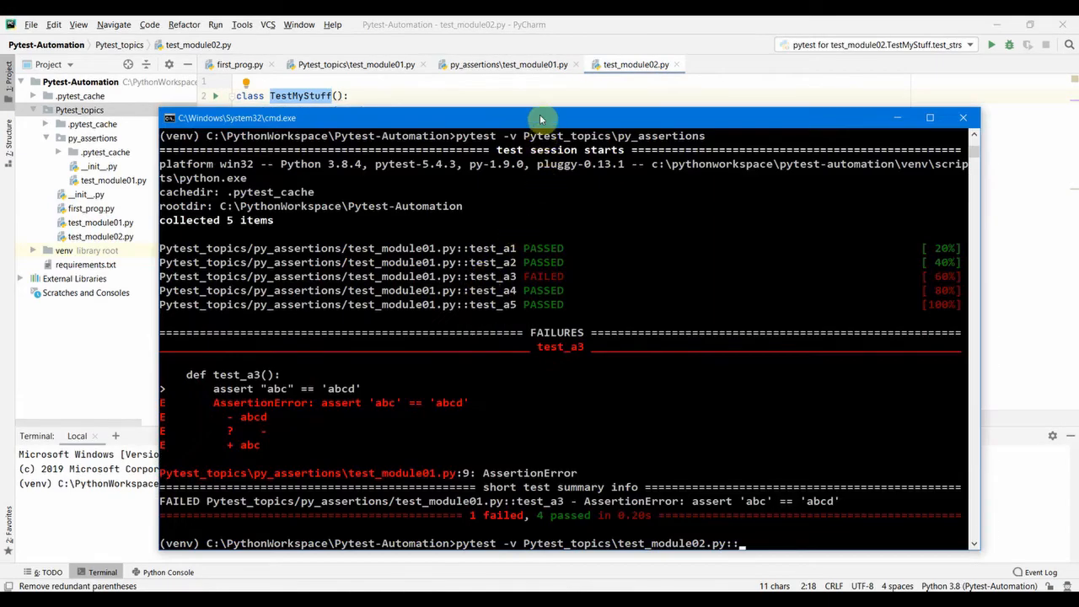
drag(539, 117, 539, 112)
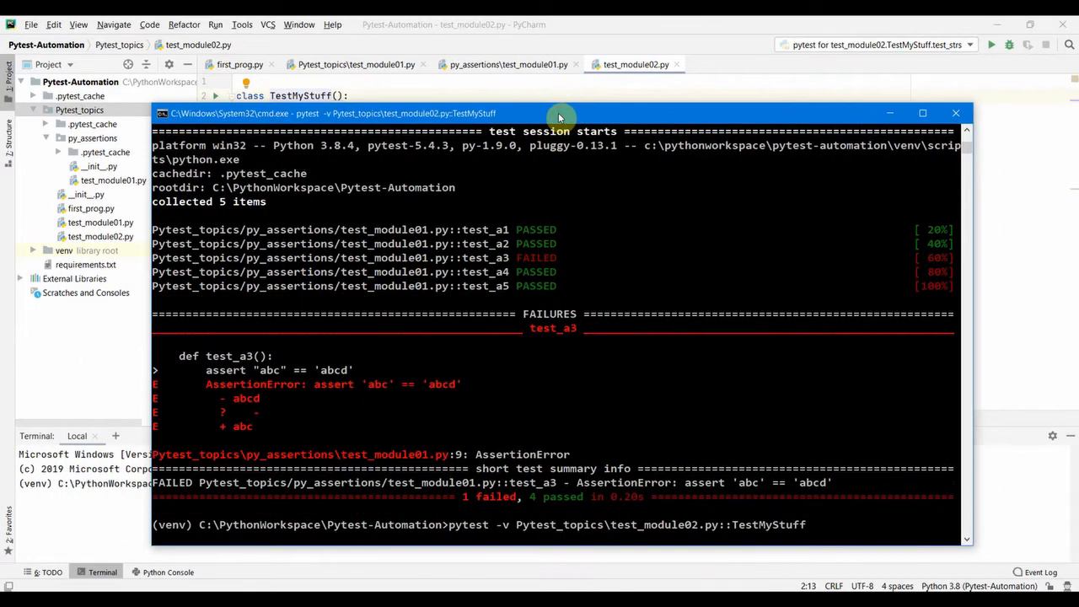
key(Enter)
text(pytest -v Pytest_topics\test_module02.py::TestMyStuff::)
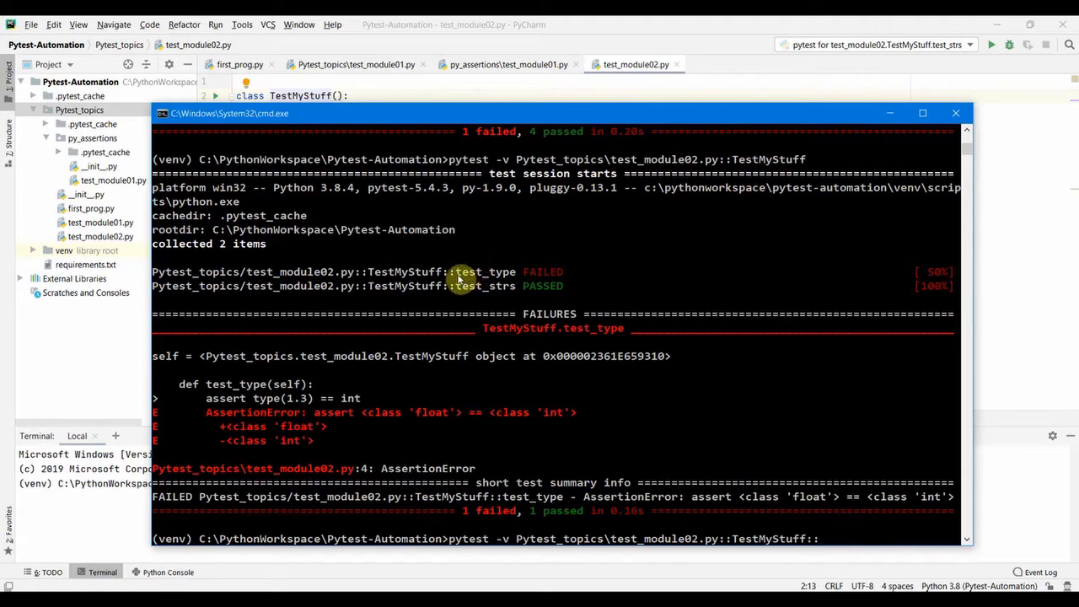
- Select test_strs from the output to run TestMyStuff::test_strs alone, which passes
double_click(465, 272)
text(test_strs)
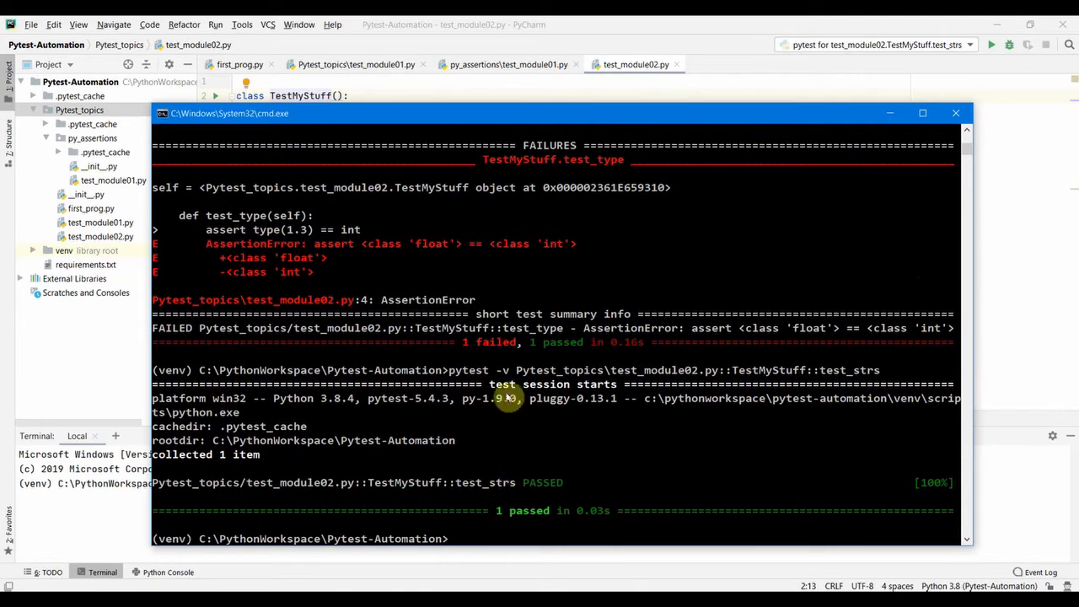
mouse_move(477, 493)
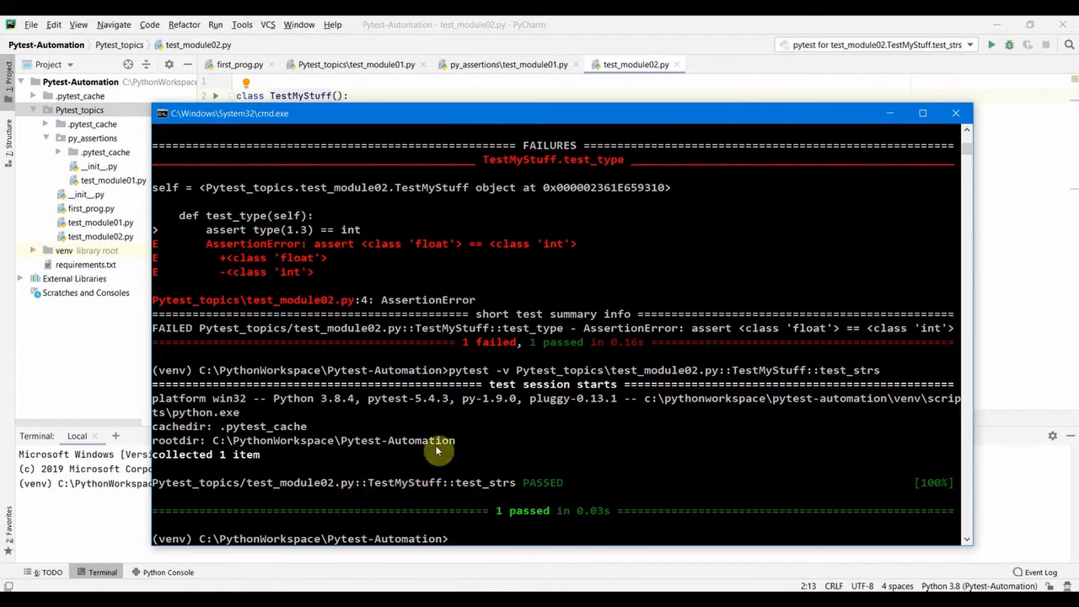
mouse_move(401, 493)
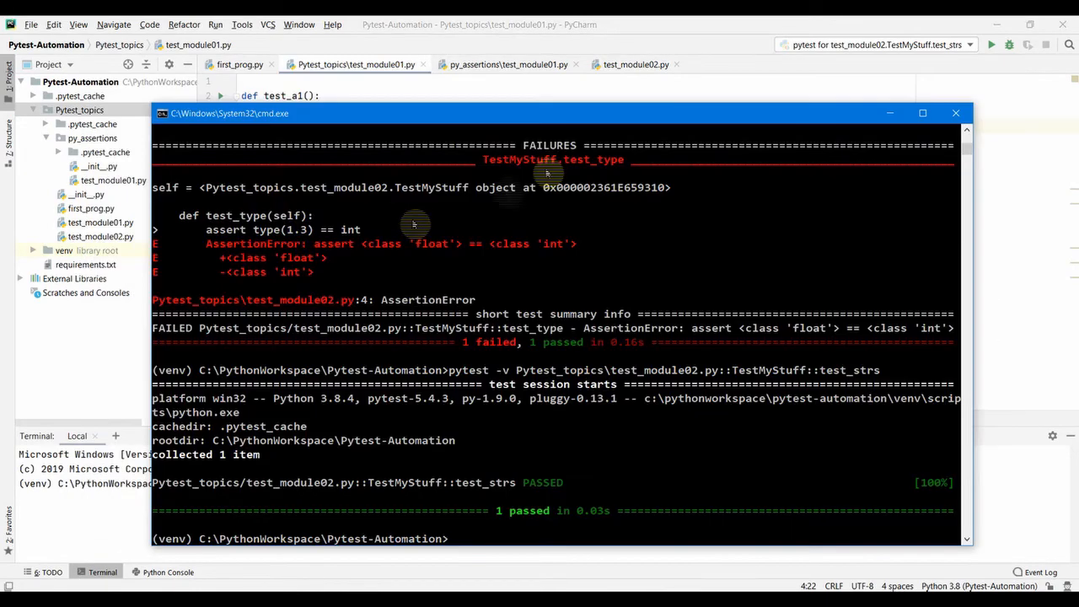
- Run pytest -v Pytest_topics\test_module01.py::test_a1, collecting 1 passing item
text(pytest -v Pytest_topics\test_module02.py::TestMyStuff:)
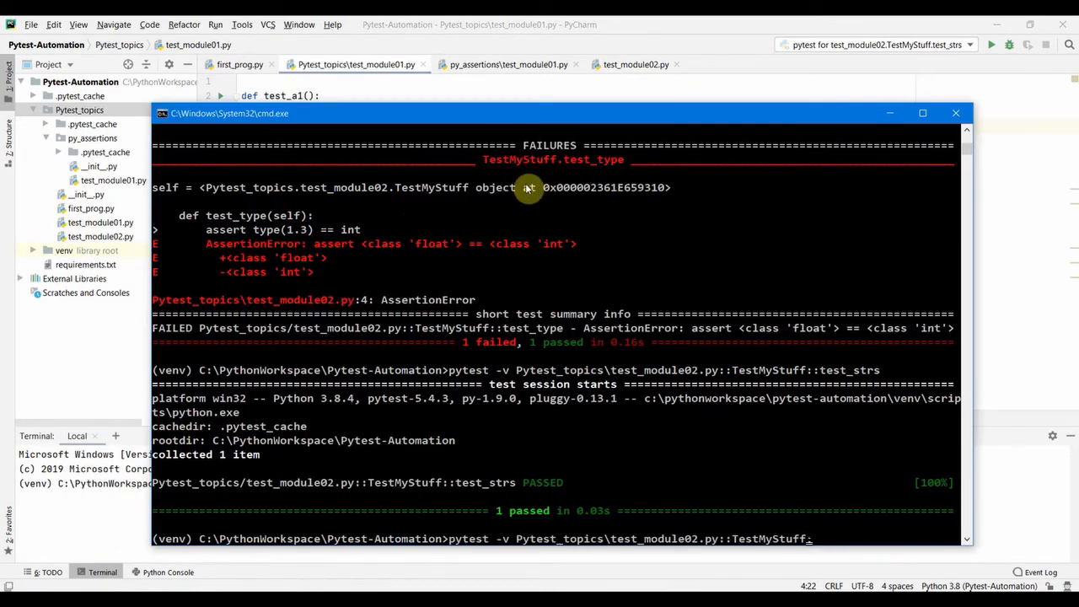
text(test_module01.py)
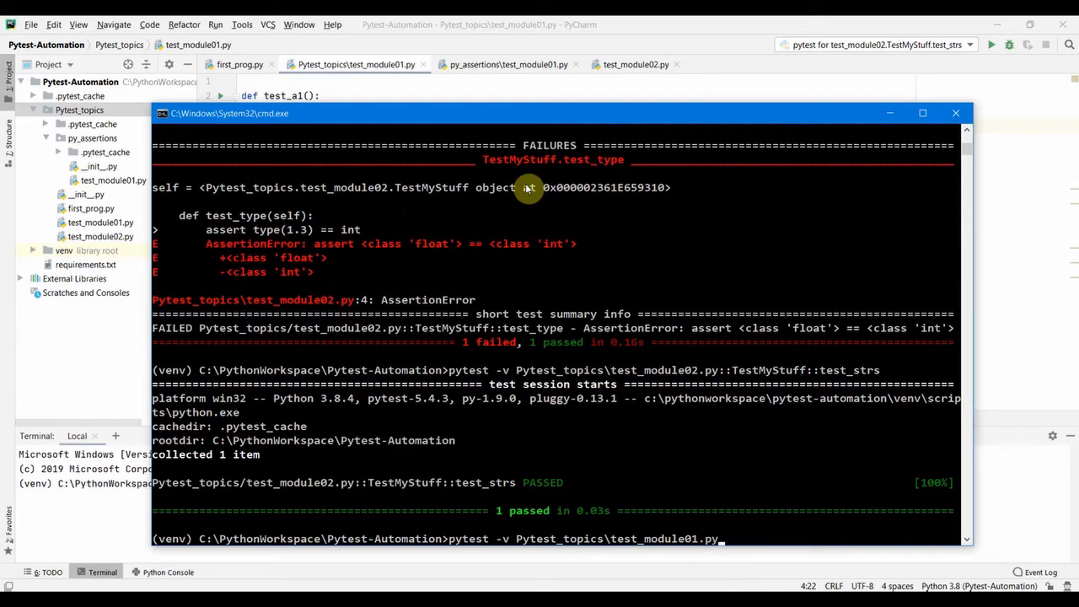
text(::)
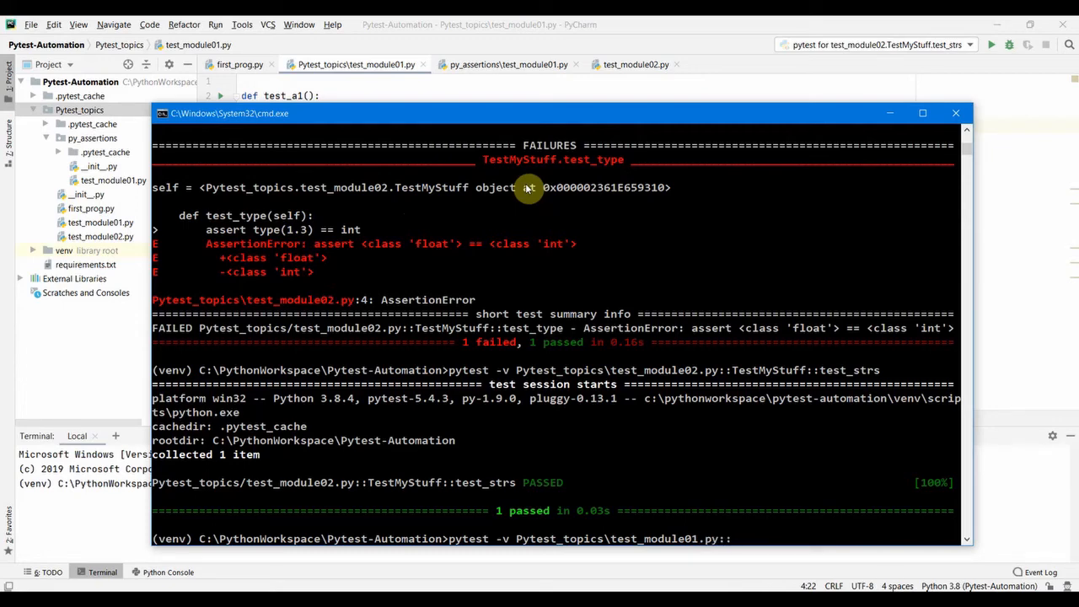
text(test_a1)
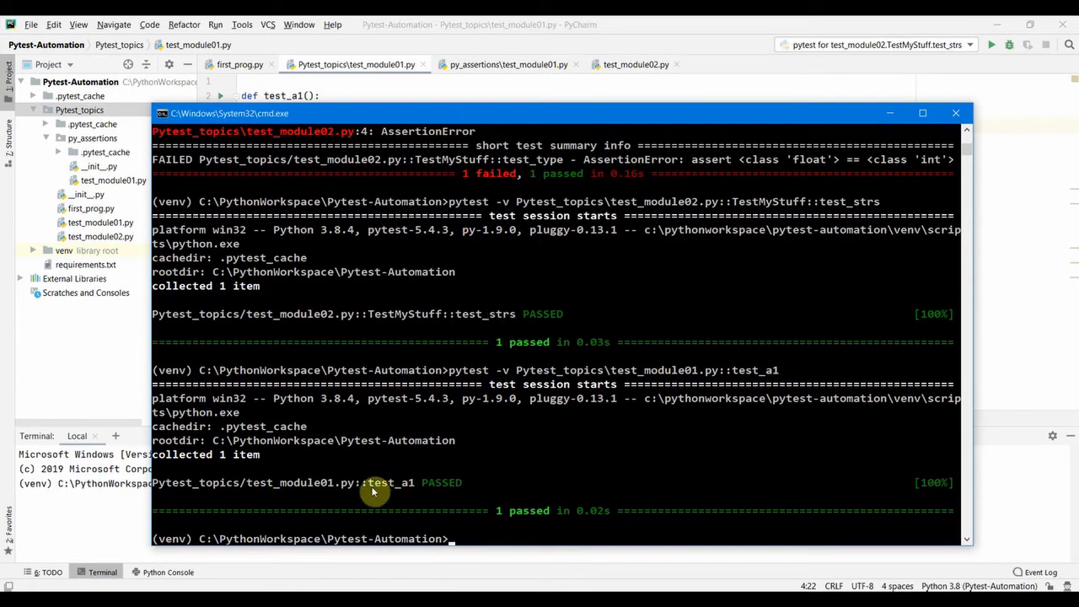
mouse_move(407, 495)
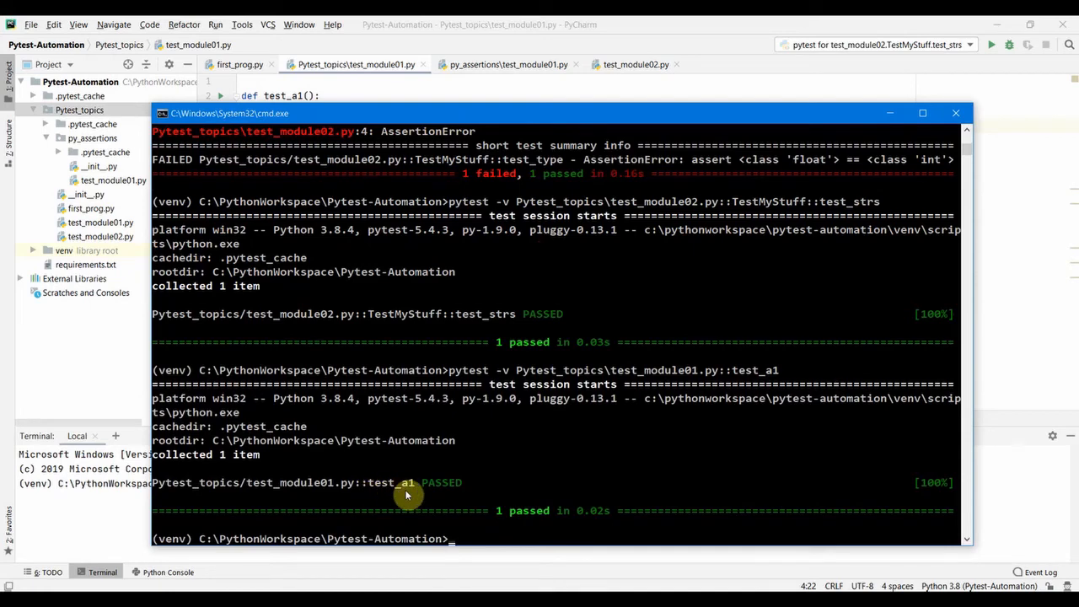